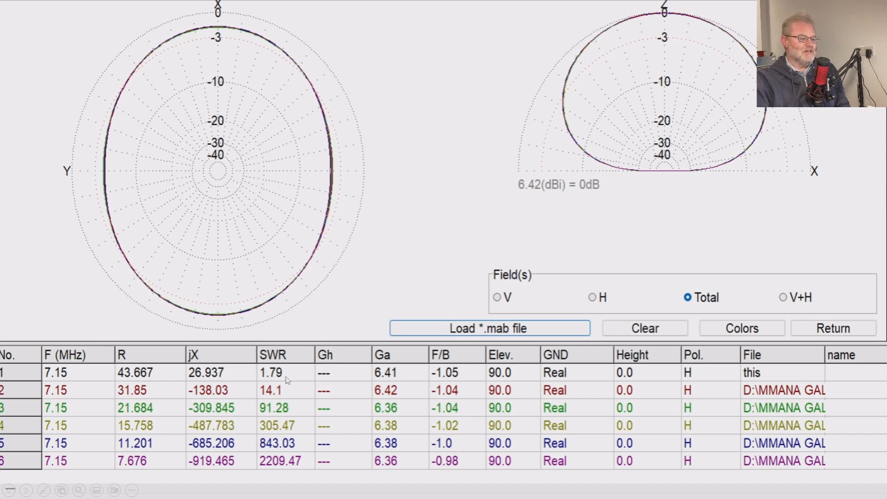
mouse_move(294, 371)
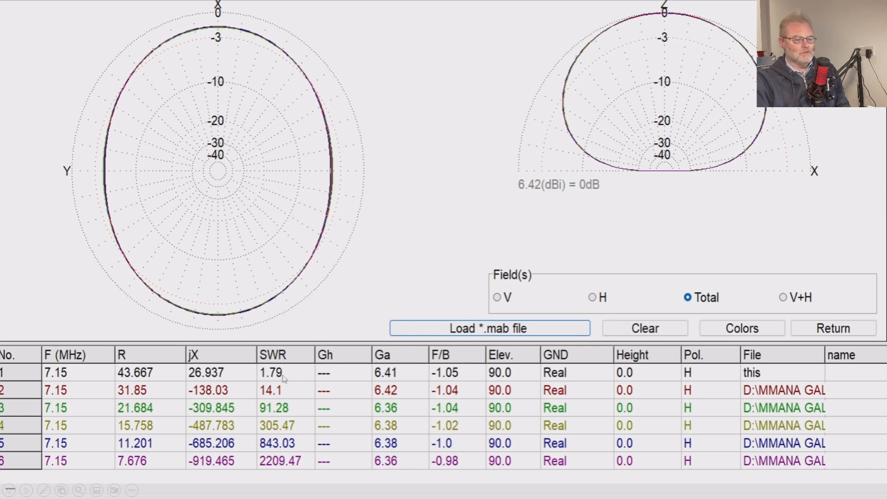
mouse_move(275, 397)
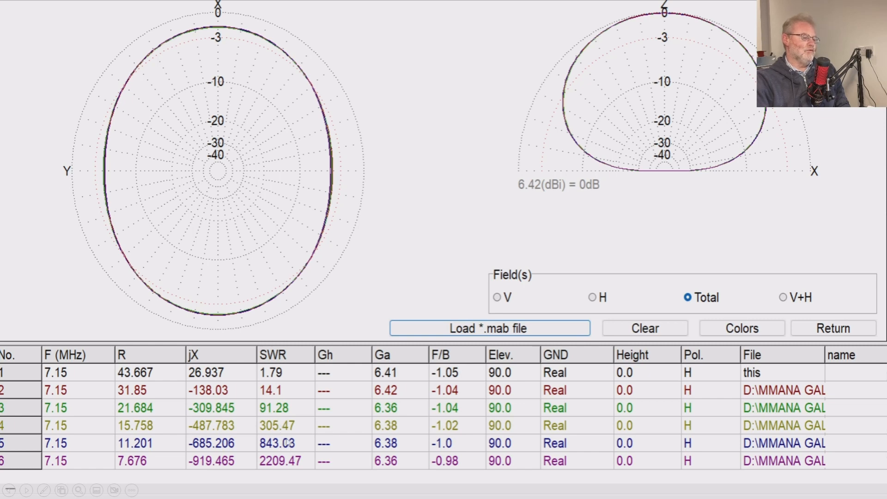
mouse_move(288, 465)
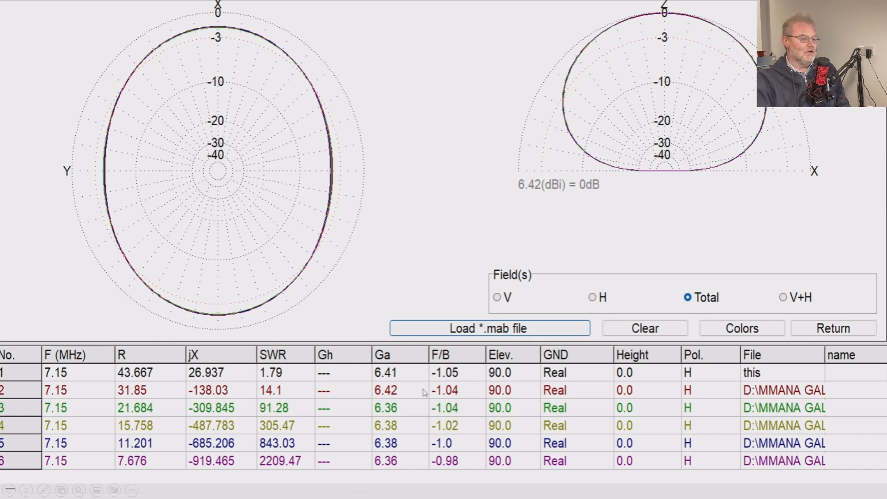
mouse_move(277, 416)
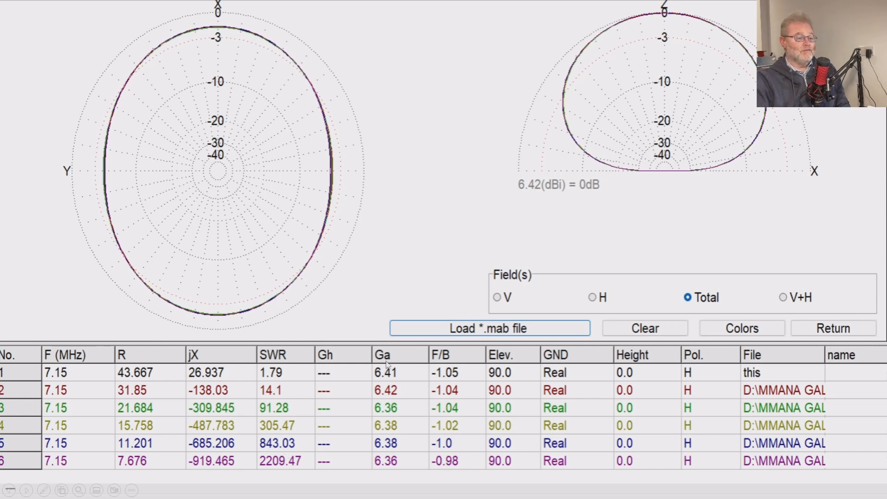
mouse_move(504, 348)
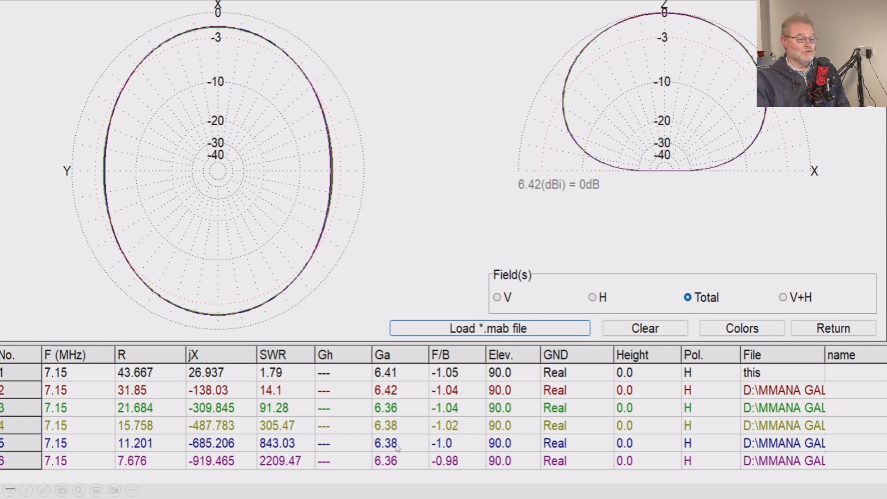
mouse_move(402, 454)
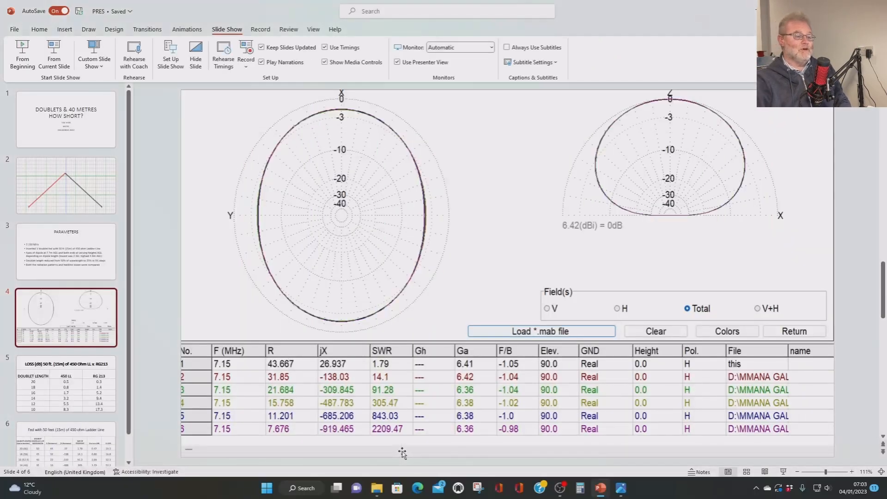
Switch from the slides to Photos showing the 16m loss.png screenshot (1.71 dB total loss).
left_click(560, 488)
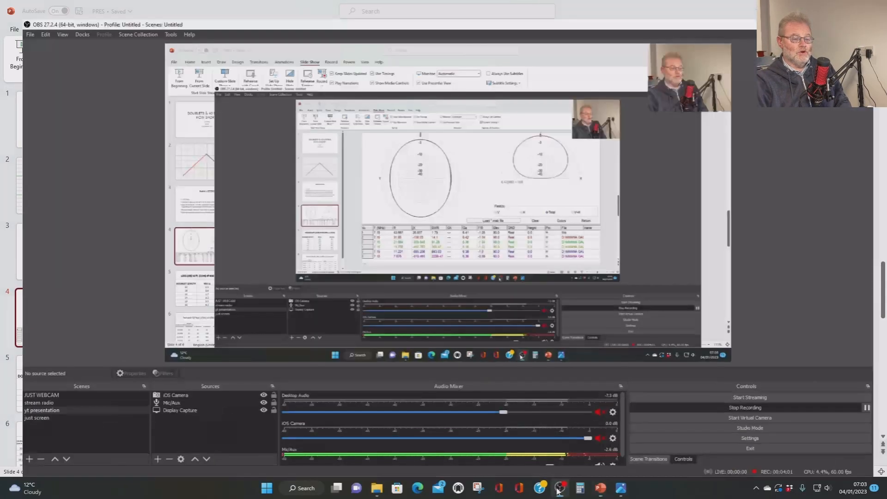
left_click(620, 488)
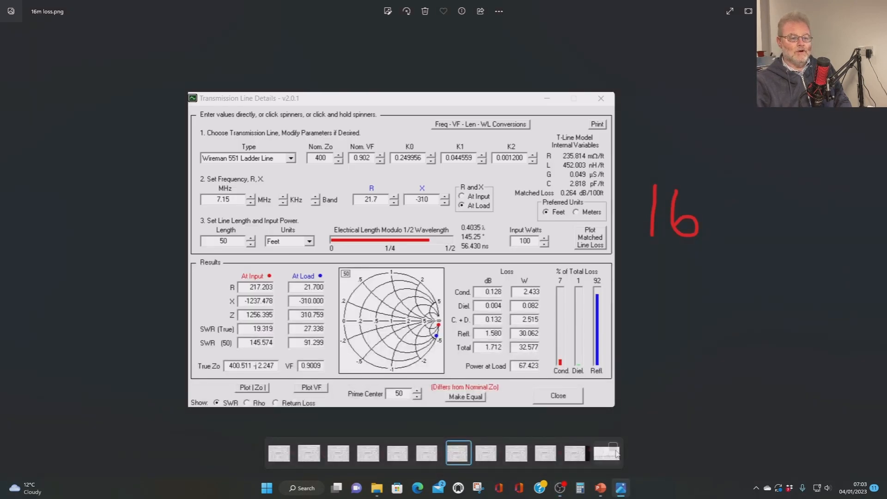
Bring up 20m loss.png showing 0.479 dB total loss on the ladder line.
left_click(577, 452)
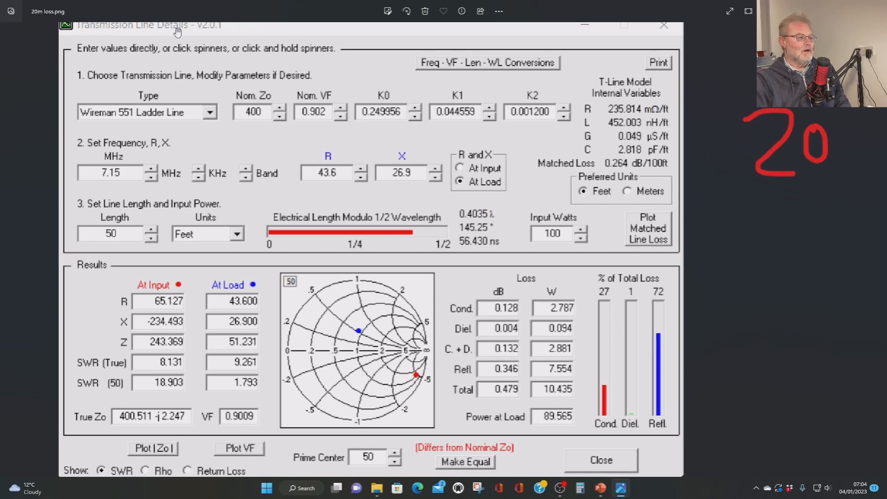
mouse_move(170, 31)
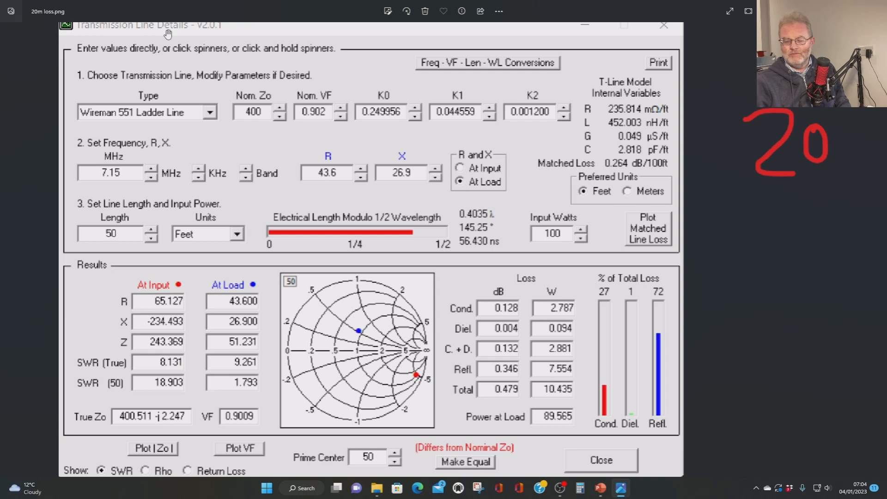
mouse_move(374, 330)
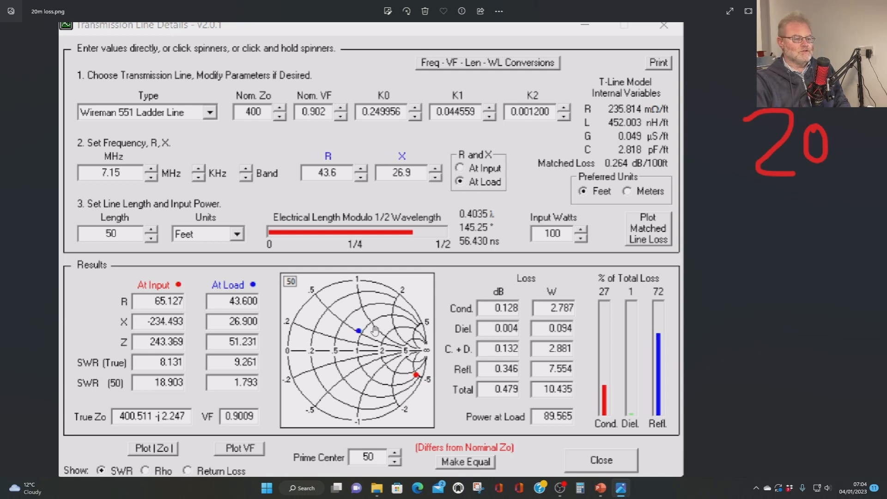
mouse_move(658, 489)
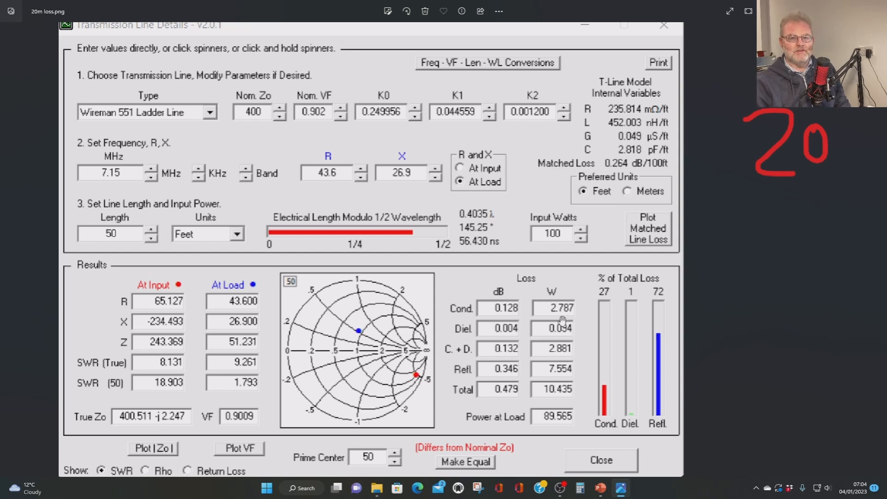
mouse_move(339, 195)
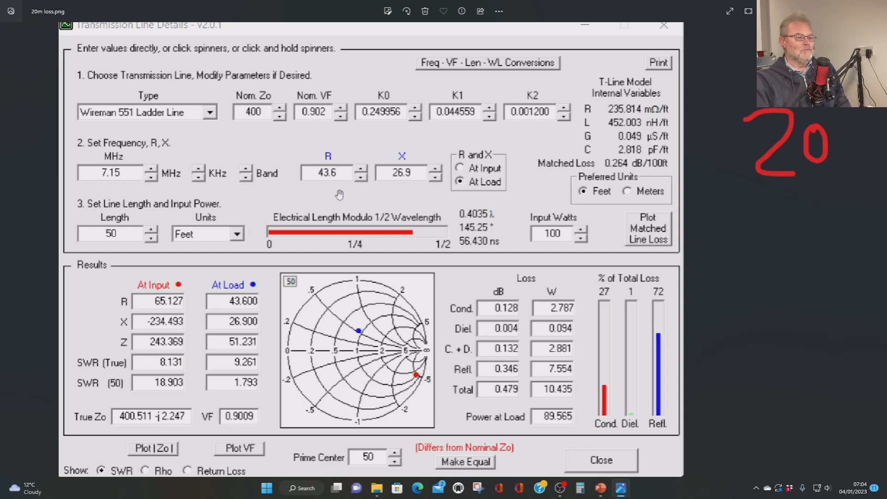
mouse_move(336, 185)
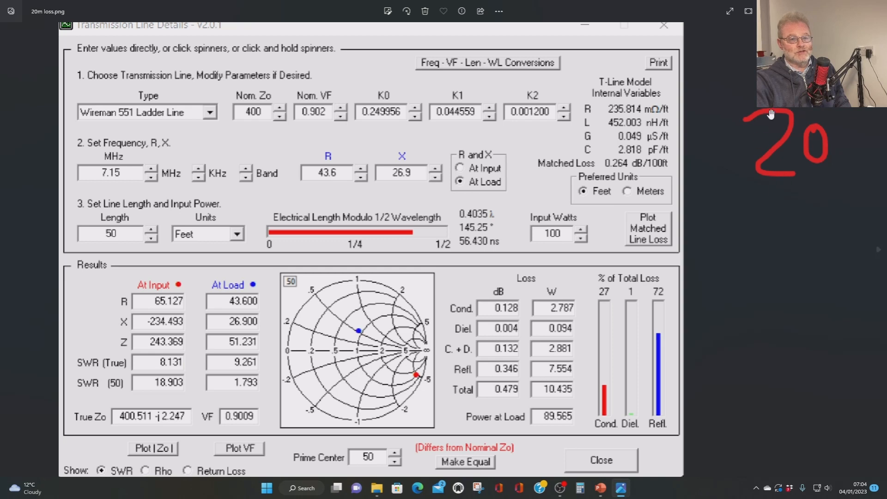
mouse_move(304, 176)
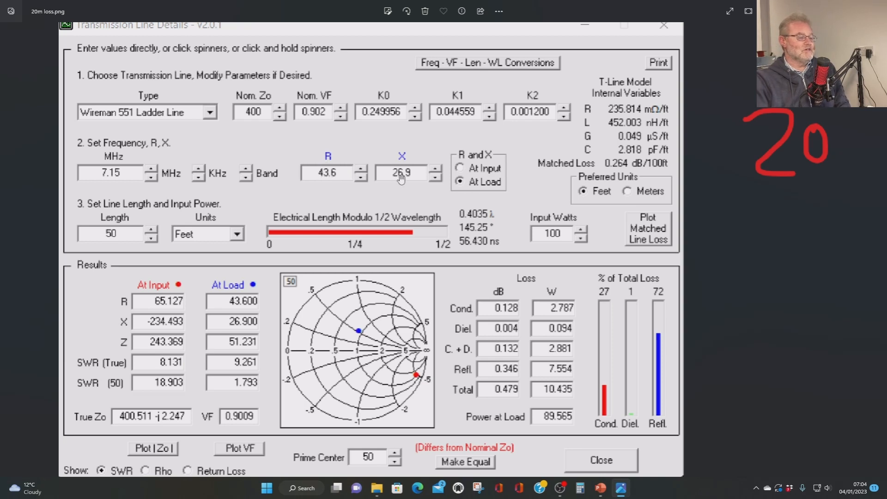
mouse_move(351, 174)
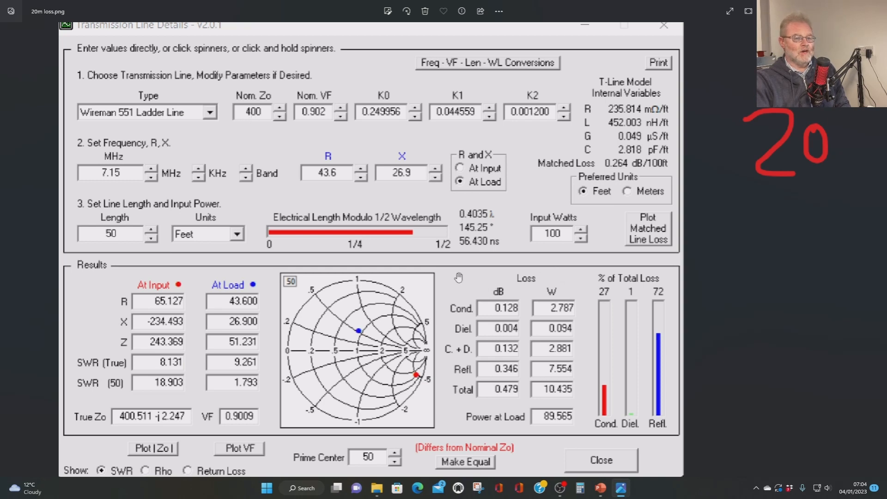
mouse_move(459, 266)
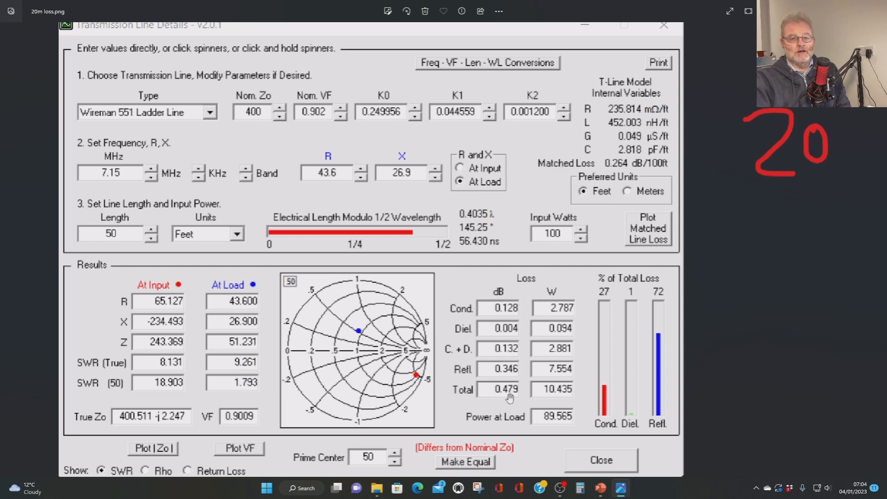
mouse_move(565, 424)
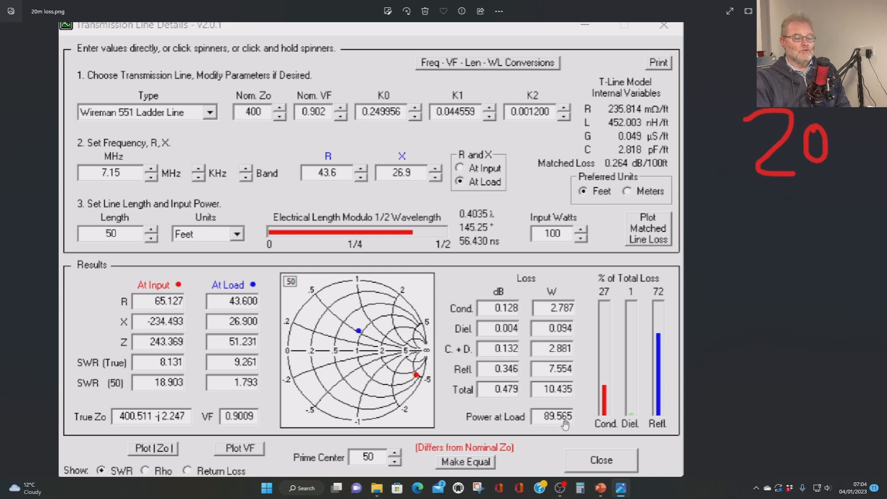
mouse_move(574, 426)
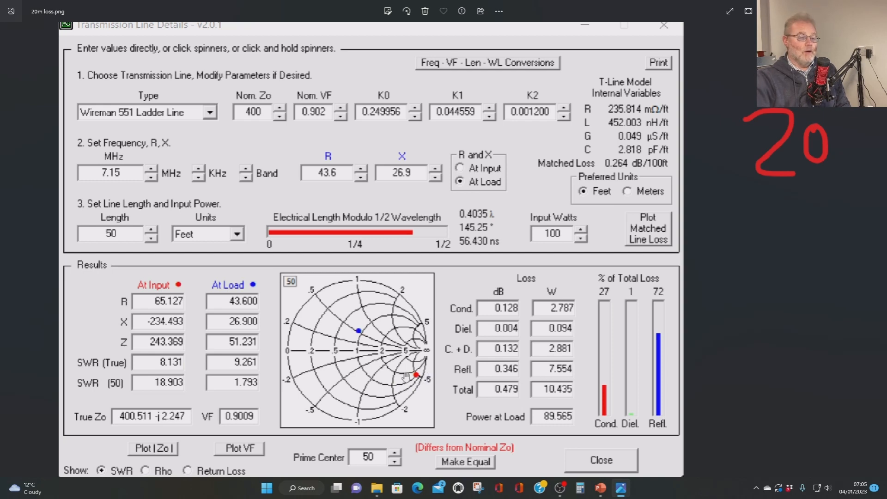
mouse_move(506, 397)
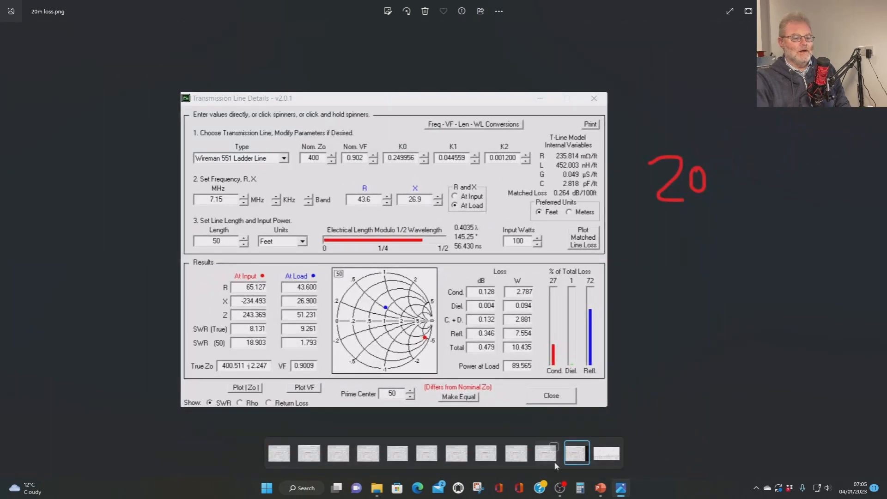
left_click(516, 453)
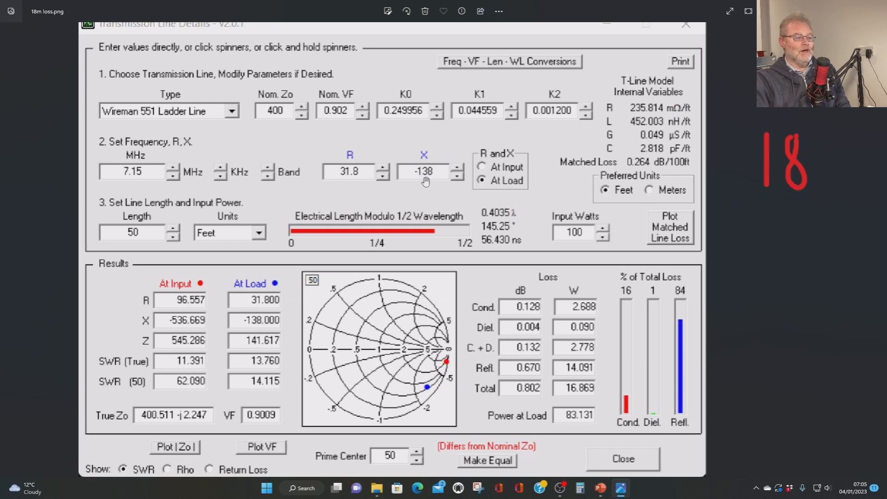
mouse_move(277, 403)
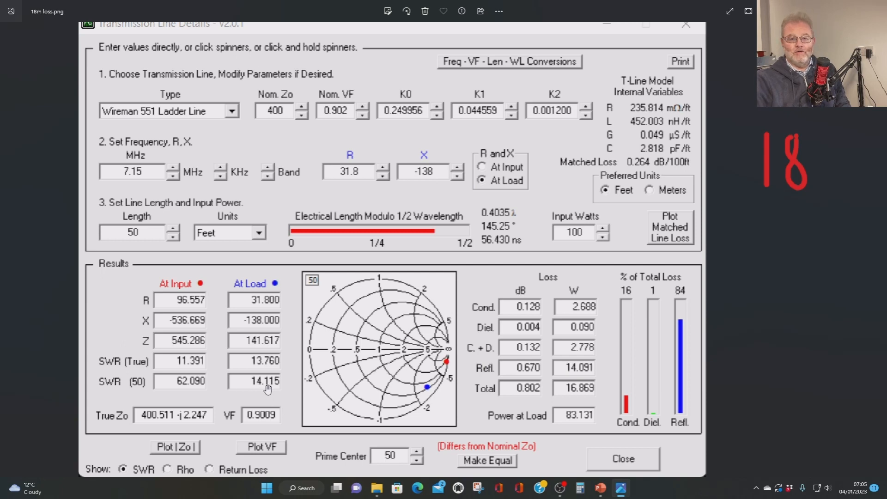
mouse_move(530, 397)
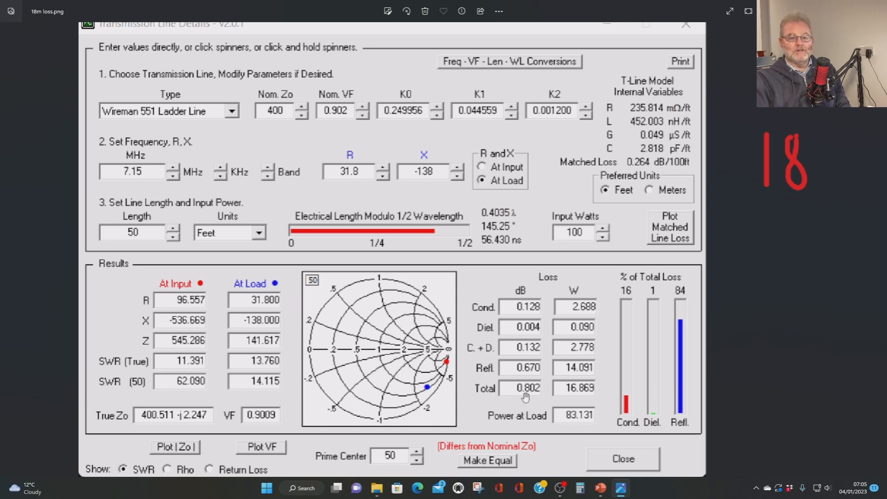
mouse_move(576, 418)
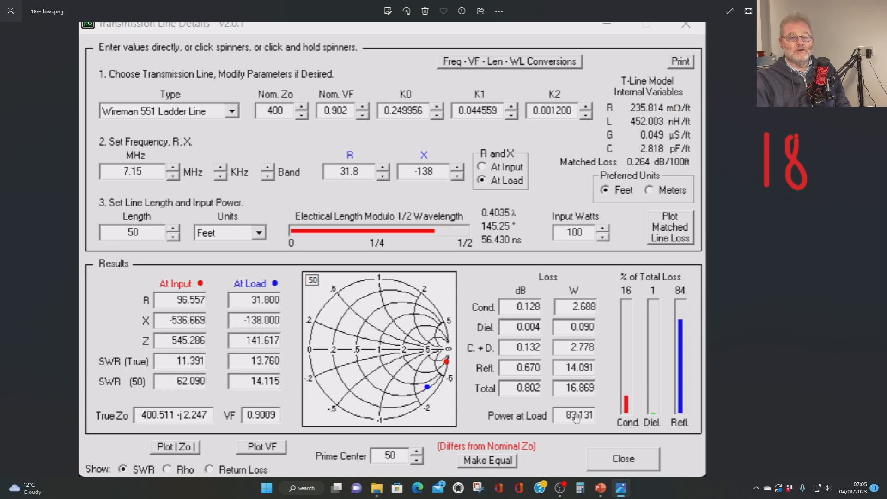
mouse_move(518, 309)
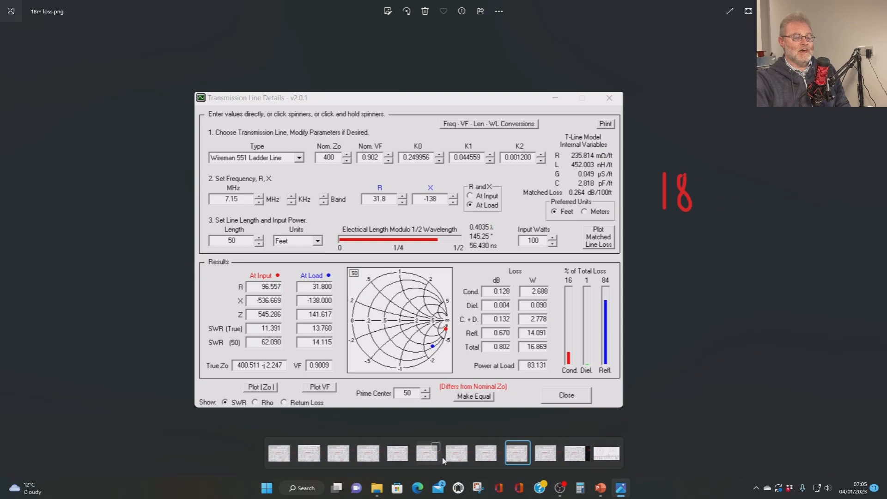
Advance to 15m loss.png showing 2.385 dB total loss on the ladder line.
left_click(428, 453)
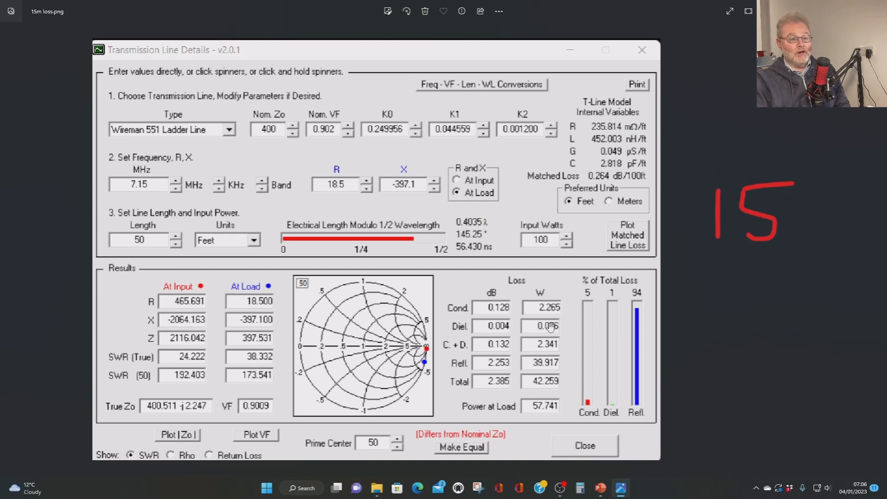
scroll("down", 3)
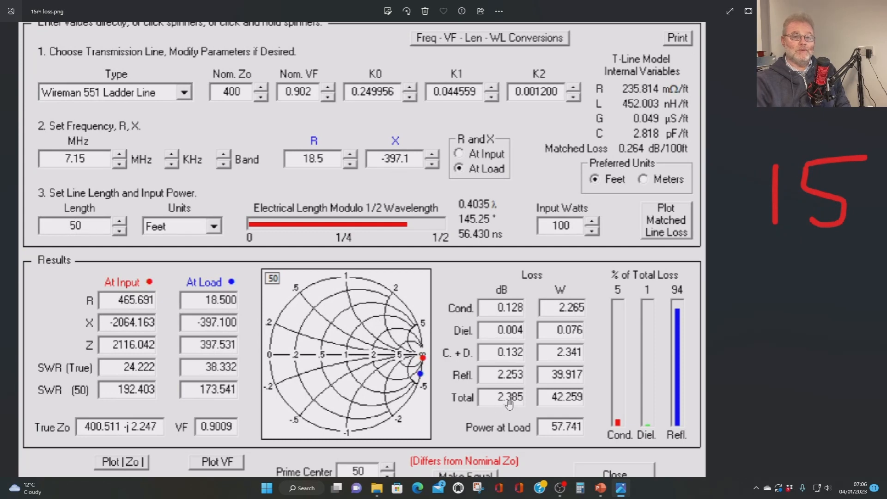
mouse_move(227, 419)
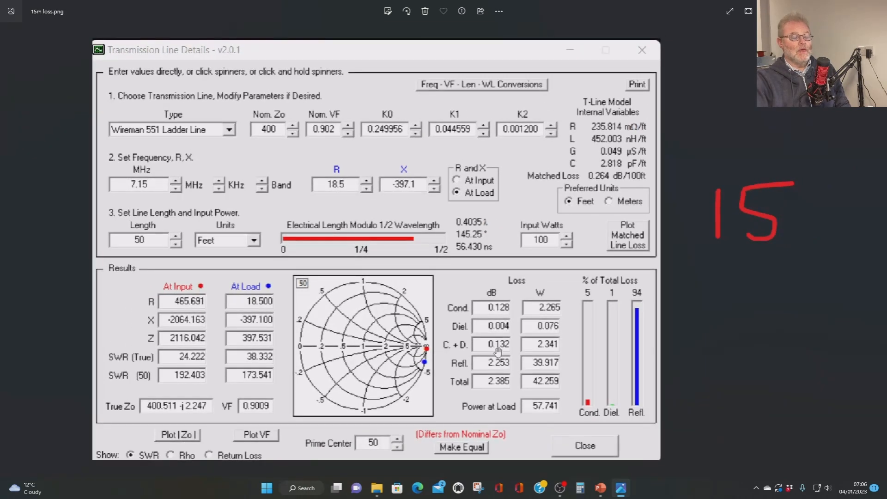
mouse_move(500, 345)
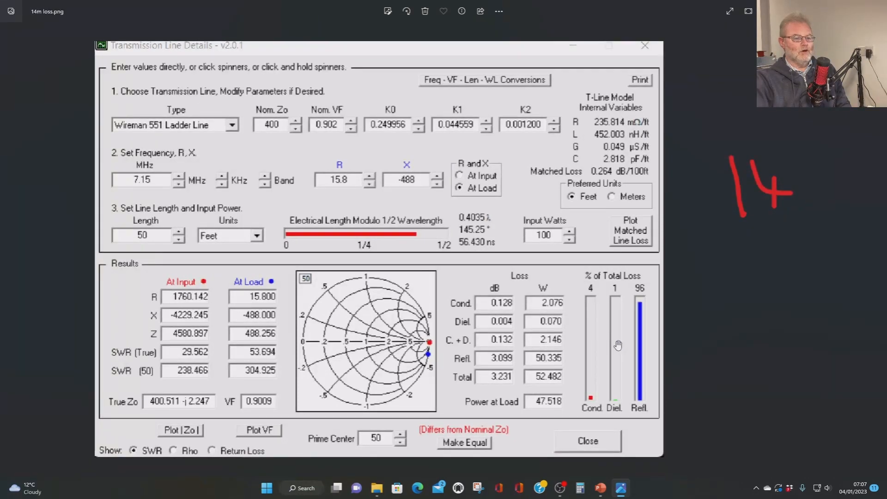
mouse_move(407, 164)
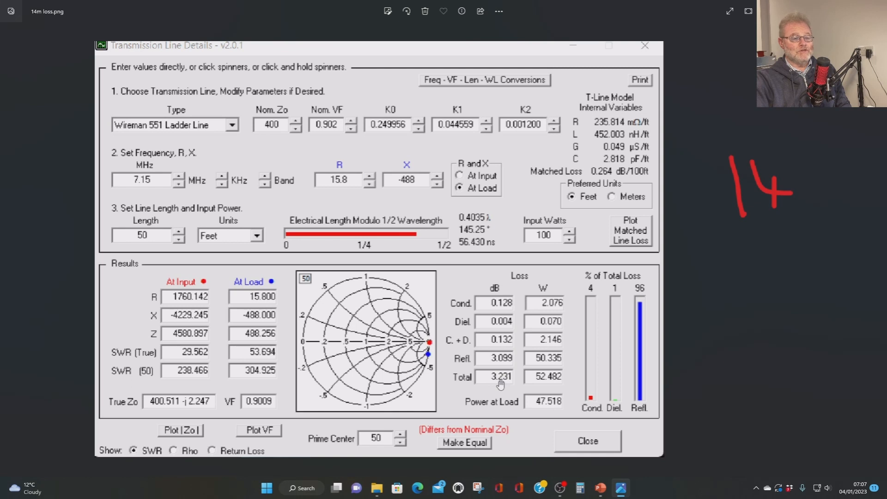
mouse_move(546, 409)
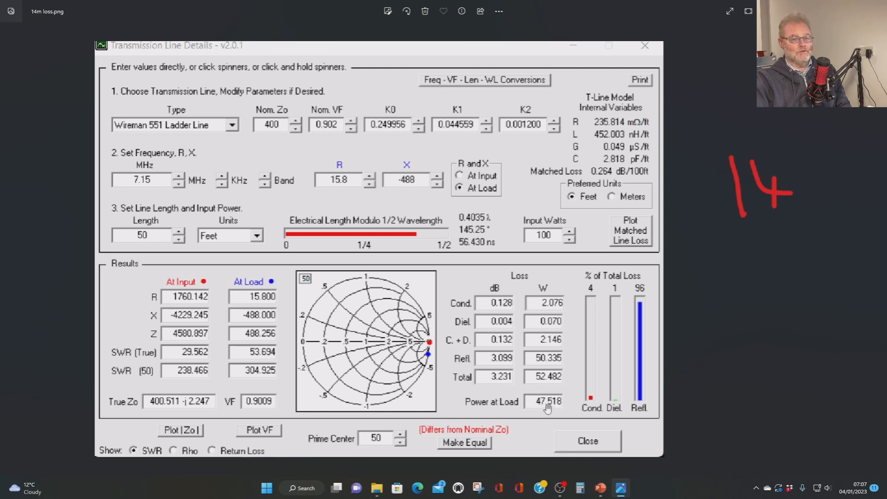
mouse_move(259, 378)
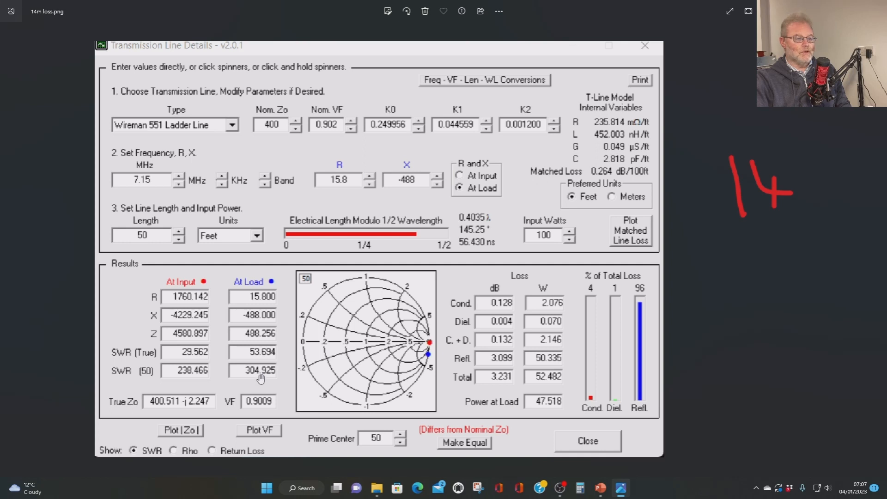
mouse_move(149, 241)
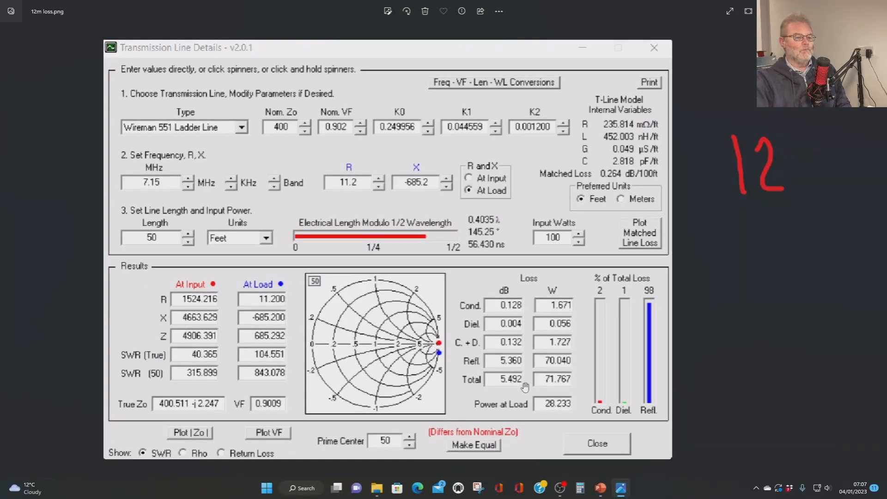
mouse_move(493, 334)
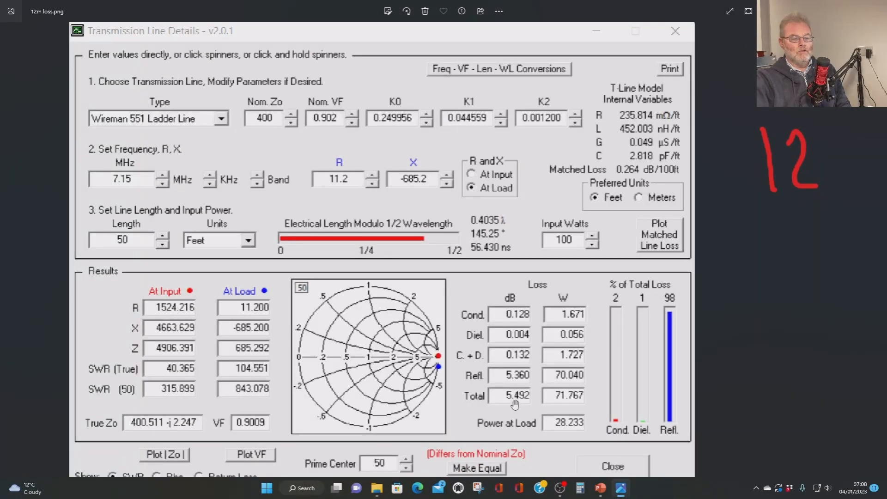
mouse_move(569, 430)
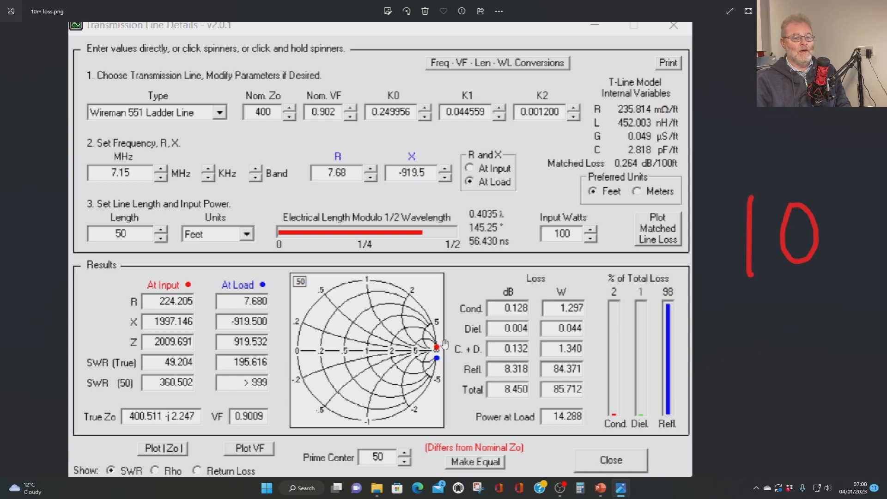
mouse_move(432, 301)
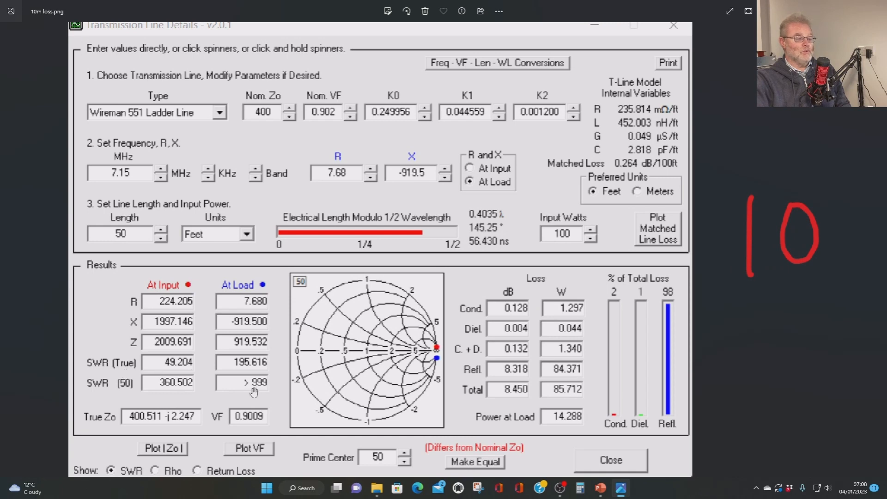
mouse_move(266, 391)
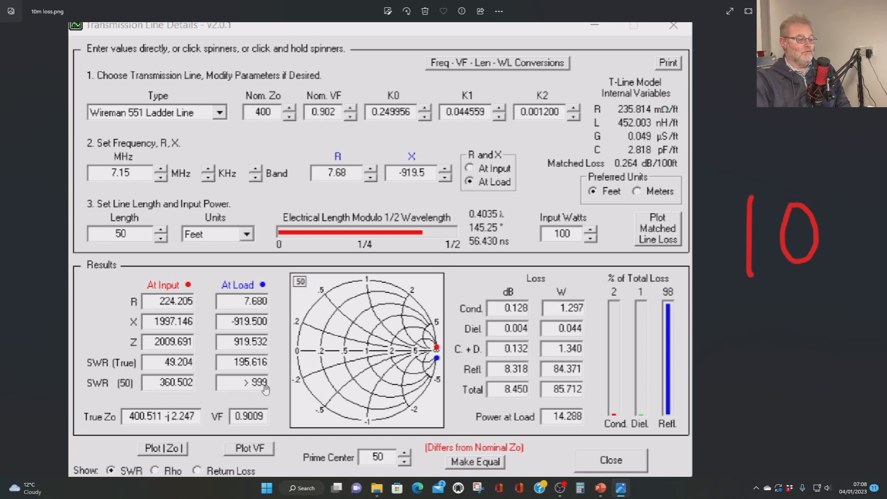
mouse_move(513, 400)
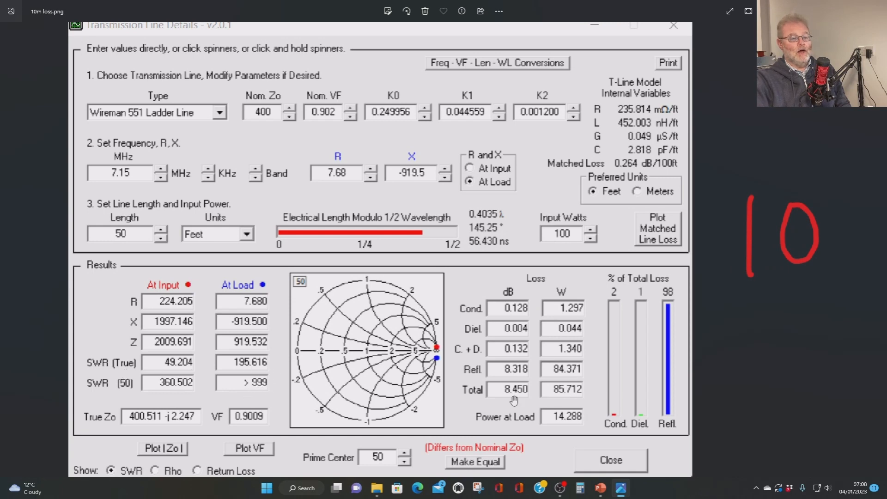
mouse_move(512, 398)
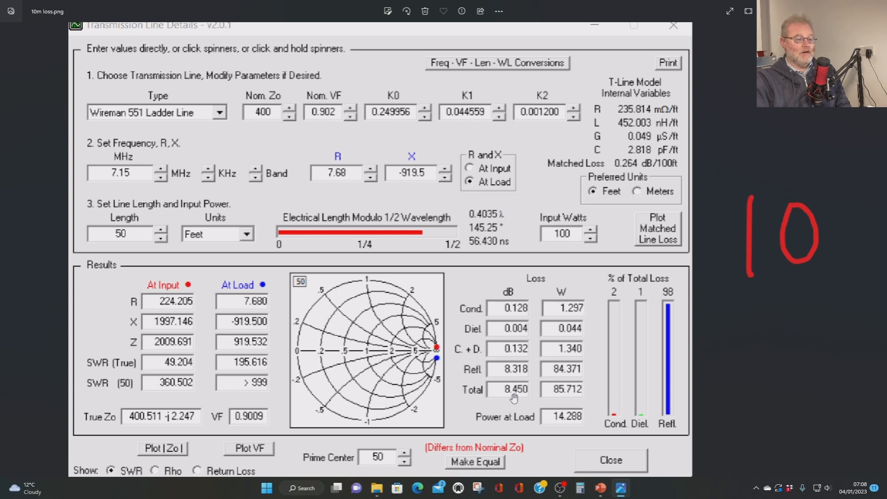
mouse_move(564, 424)
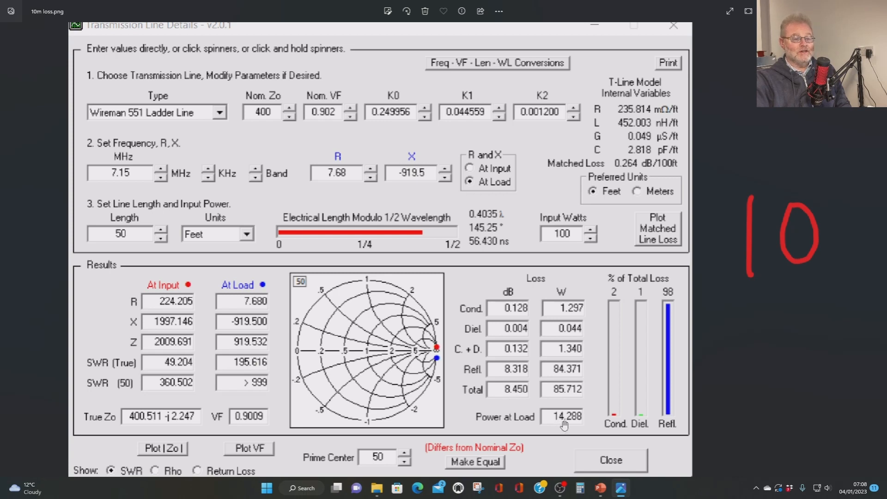
mouse_move(648, 329)
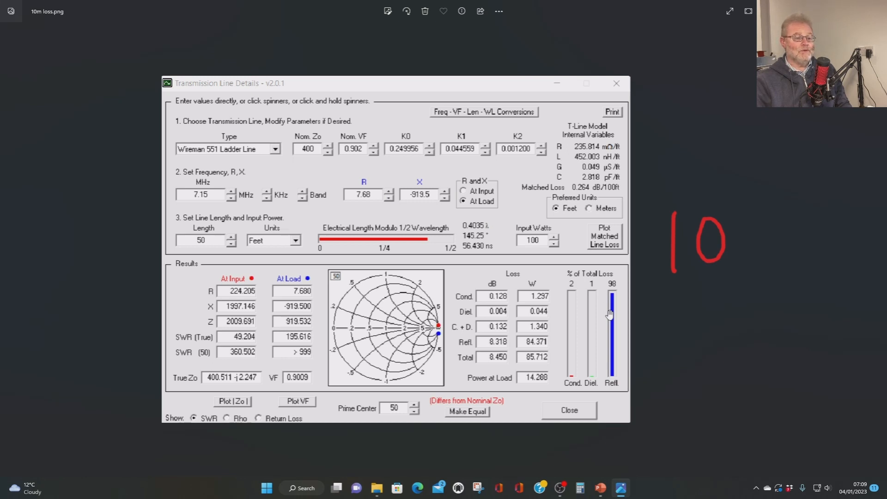
mouse_move(515, 327)
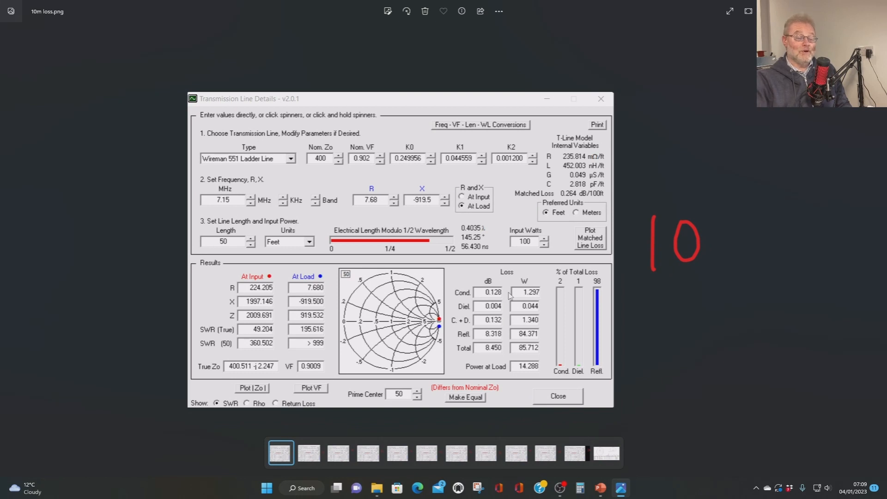
mouse_move(526, 349)
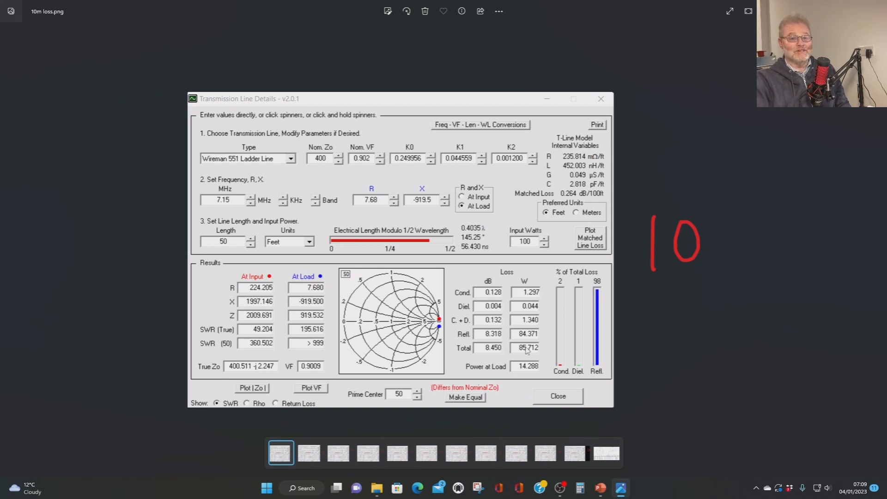